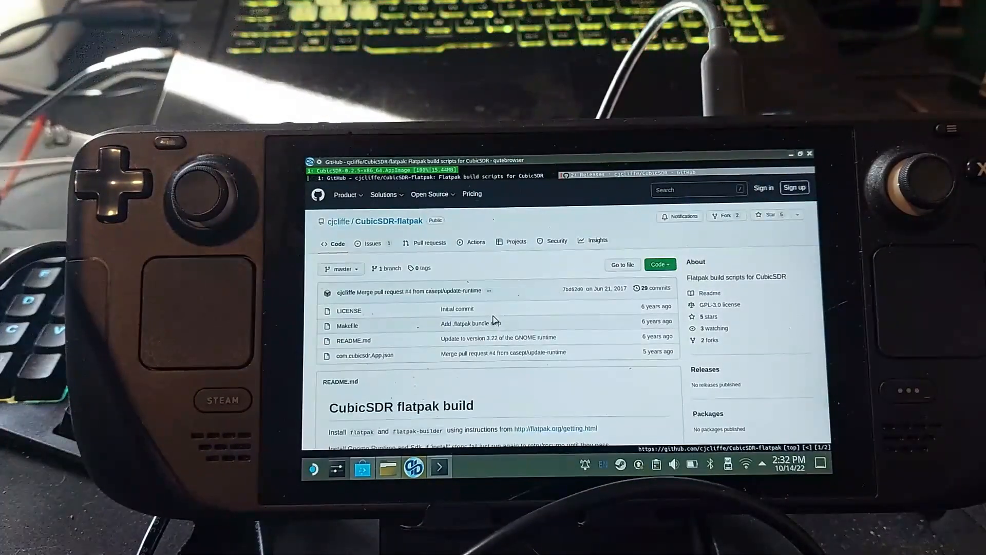
Scroll the gqrx releases page down to the Gqrx 2.15.9 AppImage assets.
scroll(down, 3)
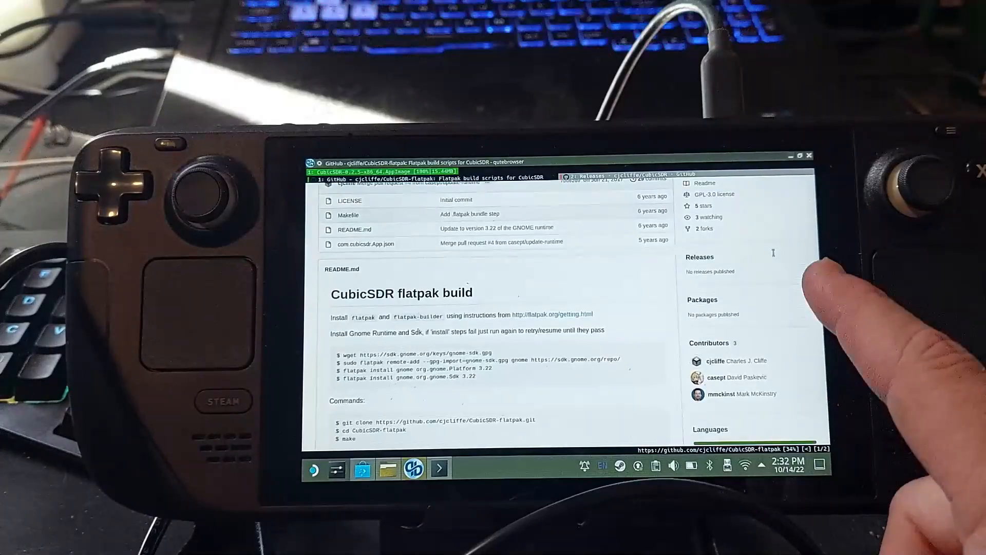
scroll(down, 3)
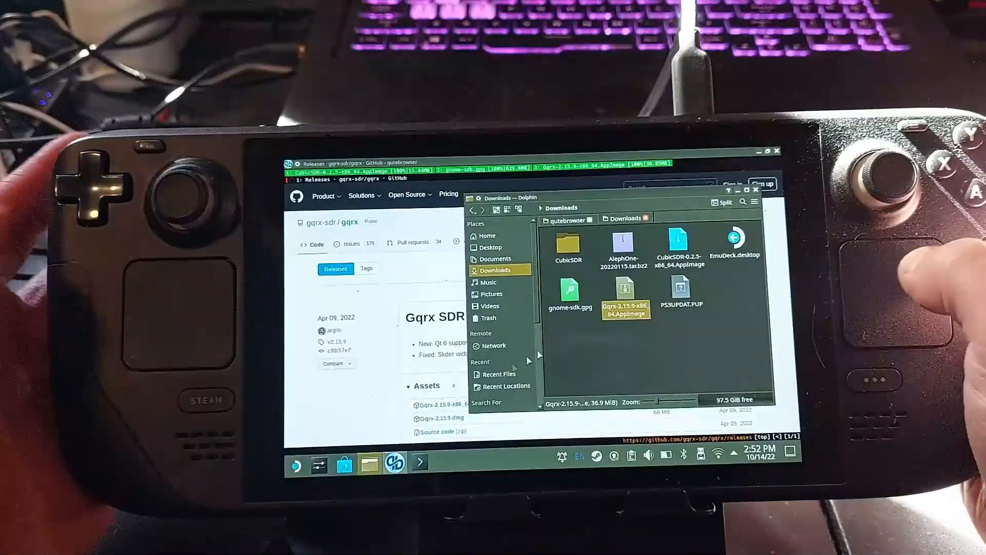
Launch Gqrx-2.15.9-x86_64.AppImage from Downloads and confirm running it.
double_click(625, 295)
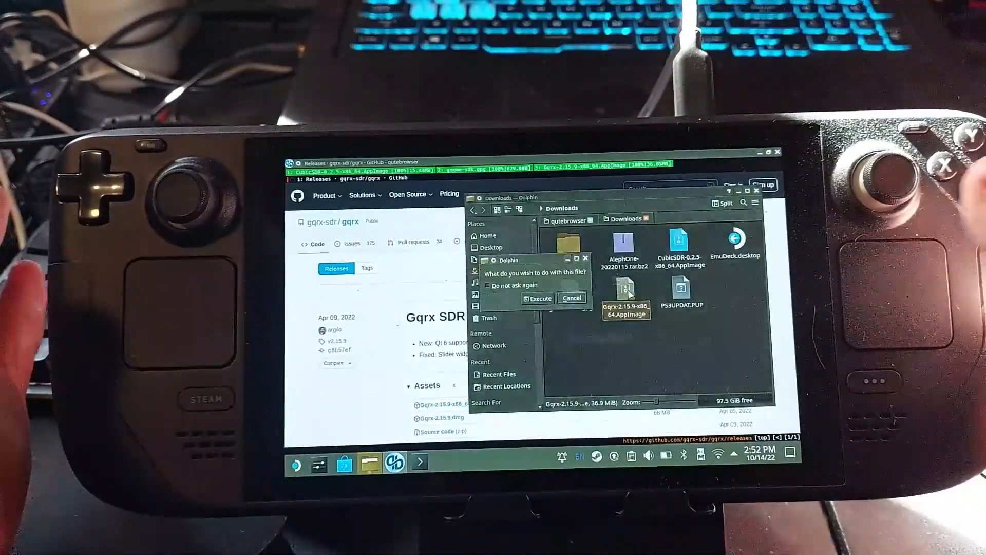
click(571, 298)
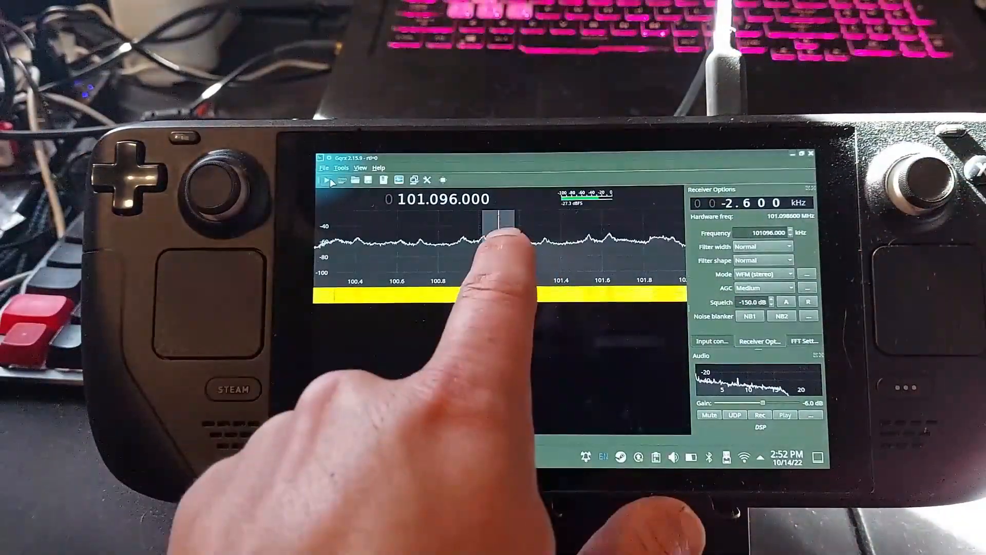
Tune across the FM band to about 100.438 MHz and pick WFM (mono) demodulation.
drag(509, 239, 453, 251)
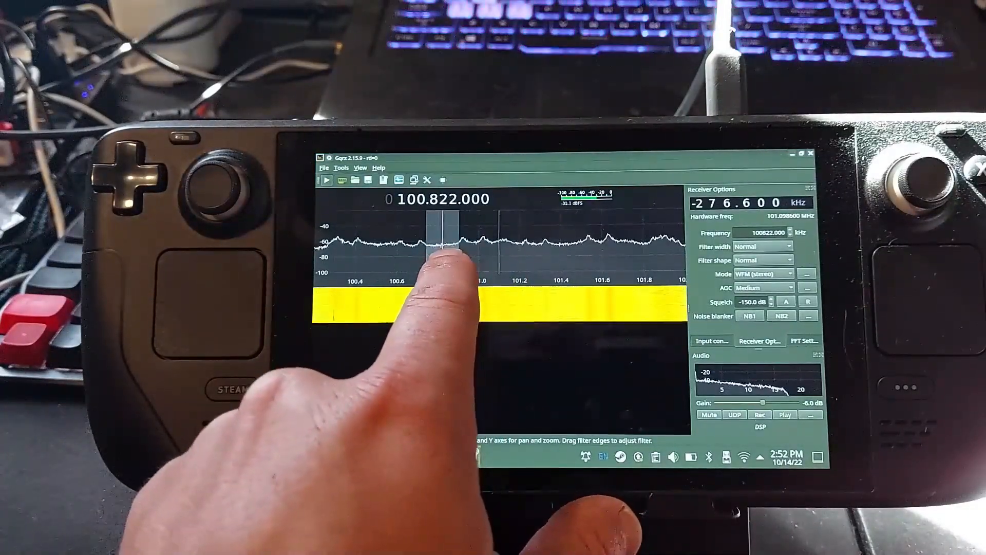
drag(434, 252, 493, 258)
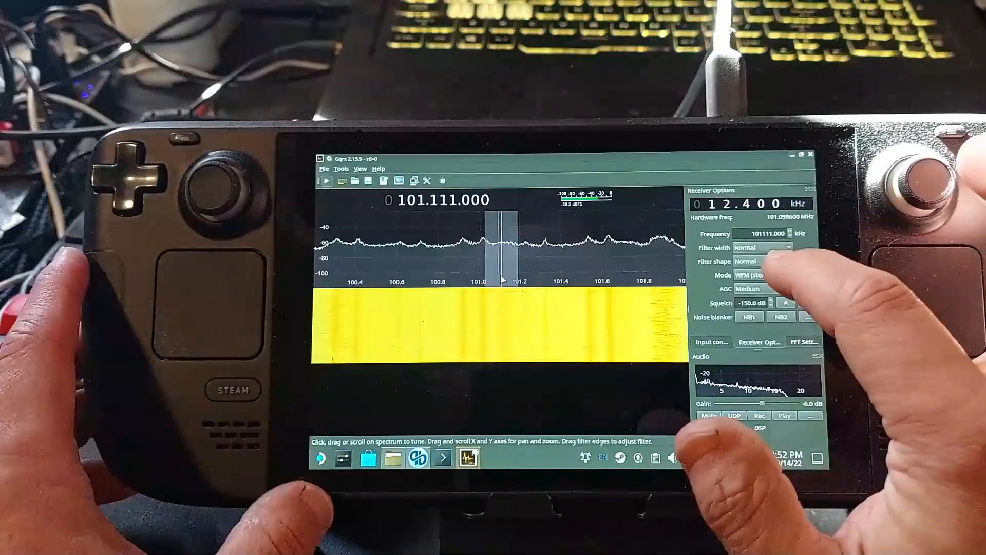
click(761, 275)
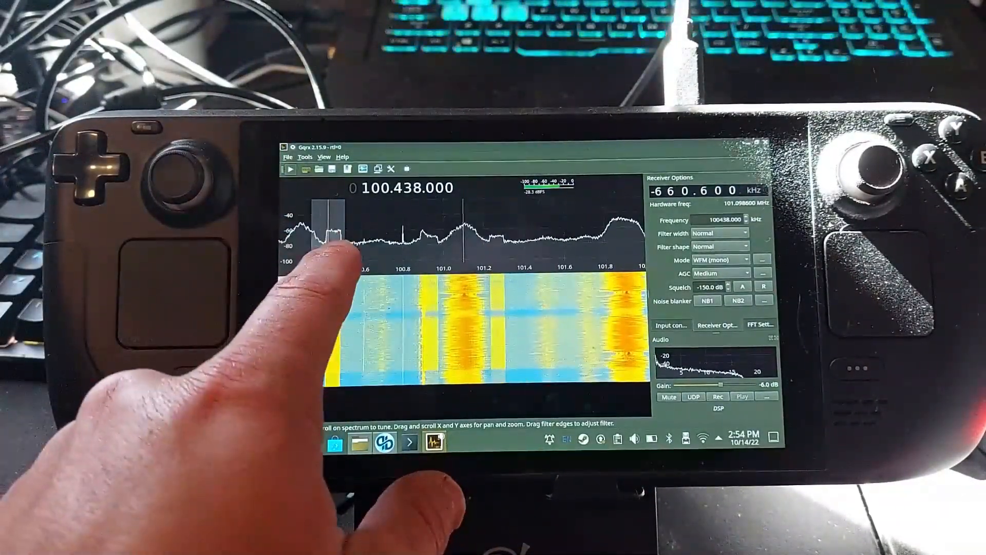
Drag the receiver filter onto the 100.295 MHz signal in the waterfall.
drag(327, 252, 409, 258)
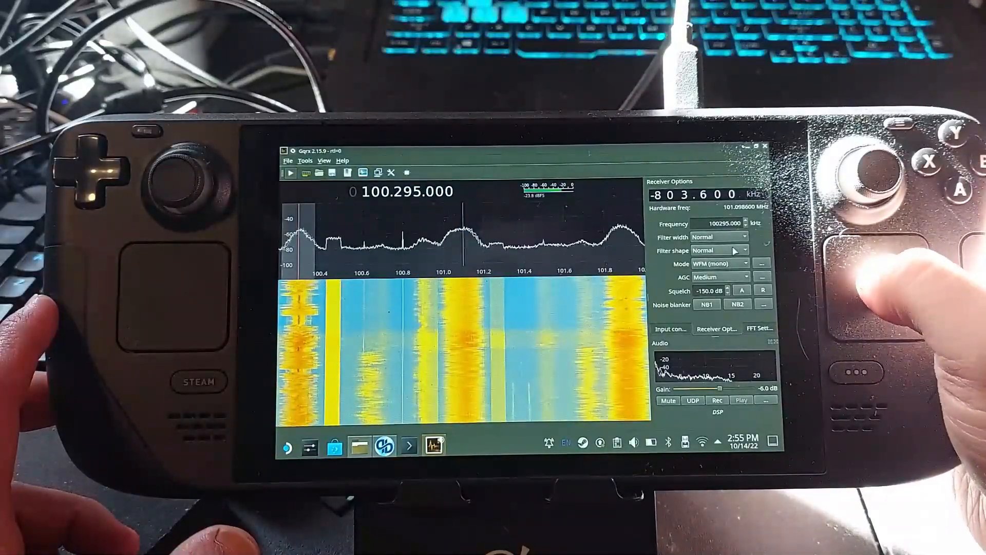
click(760, 328)
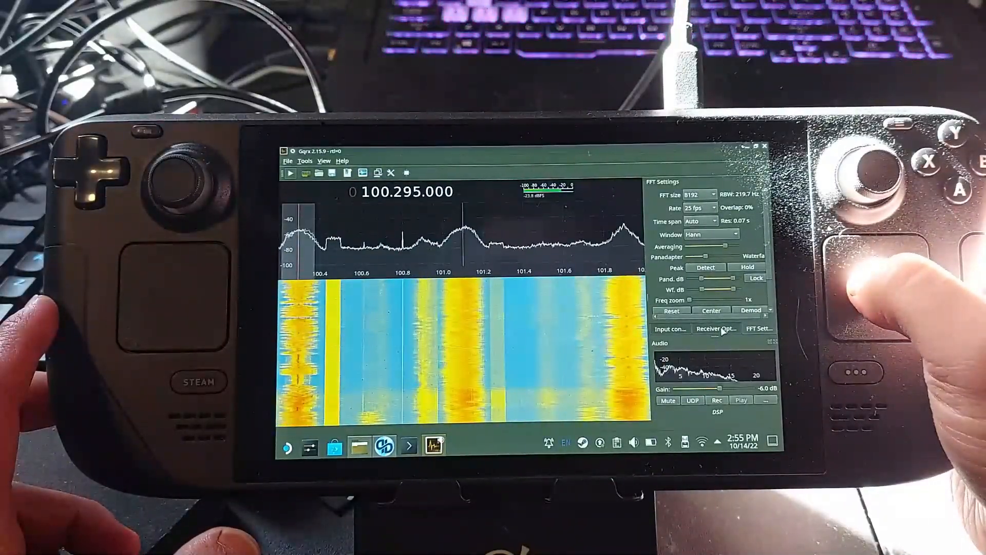
click(717, 327)
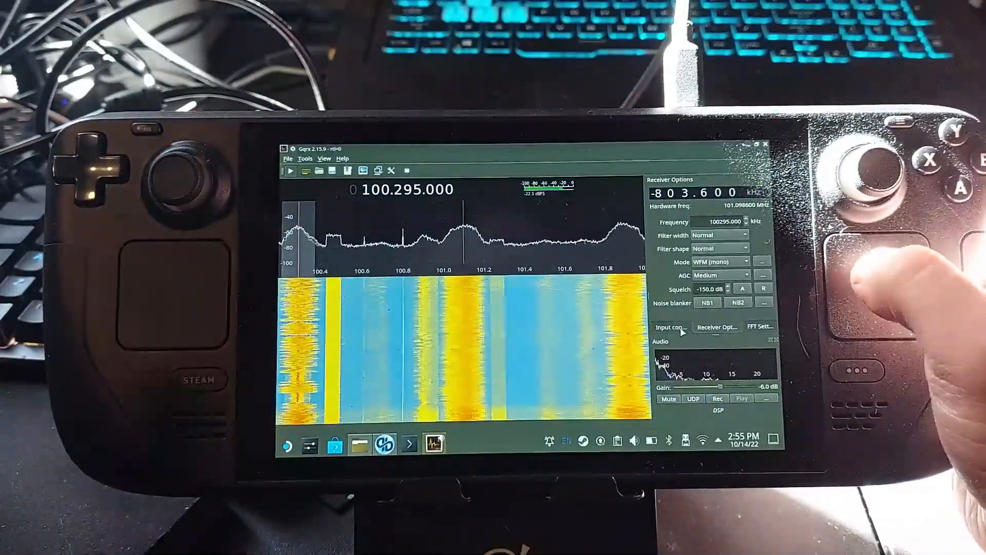
click(670, 328)
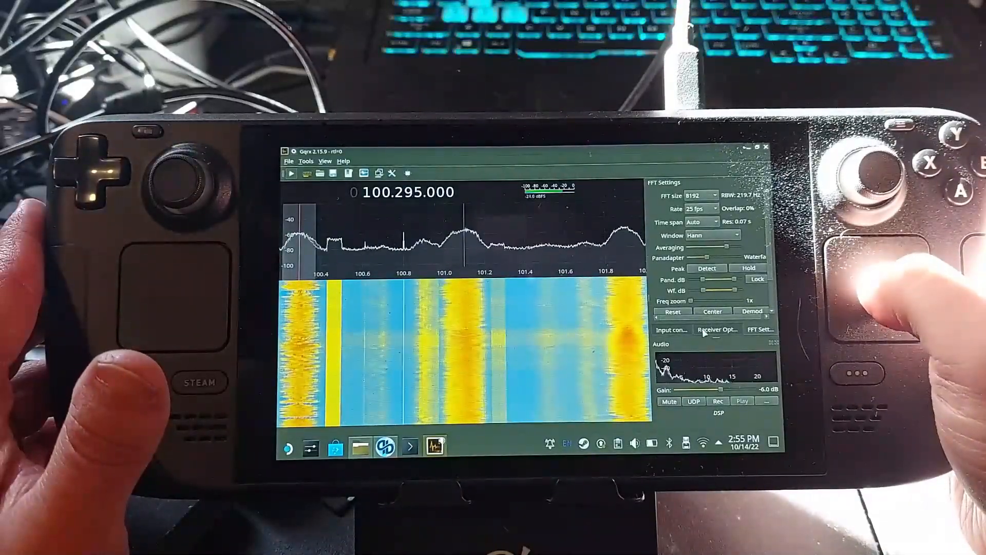
click(717, 330)
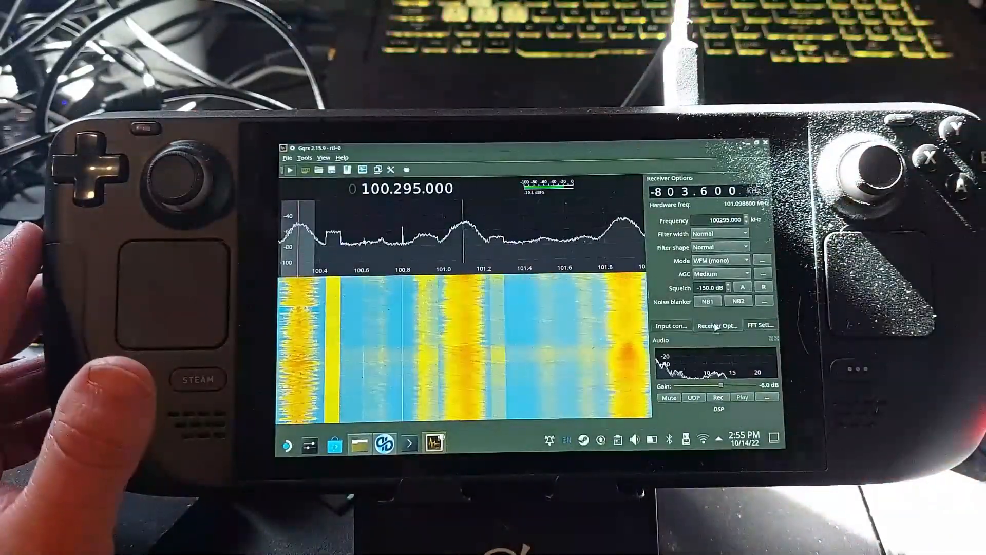